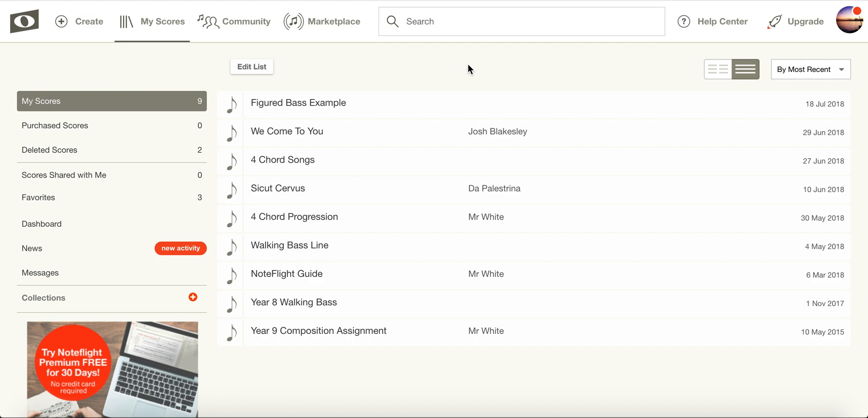
pyautogui.moveTo(475, 76)
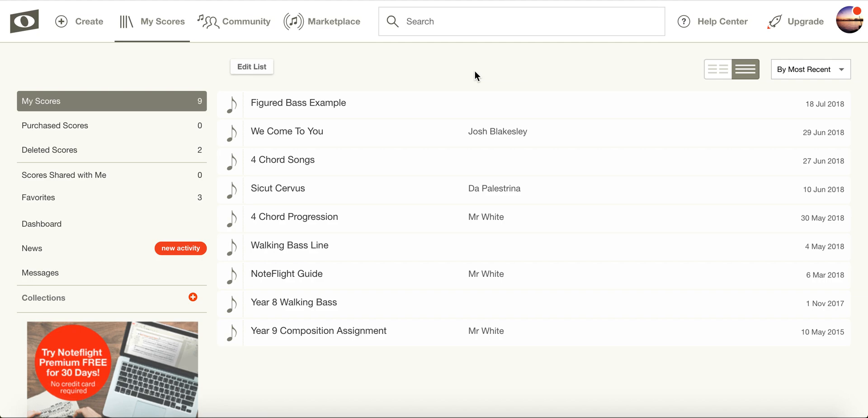
pyautogui.moveTo(458, 70)
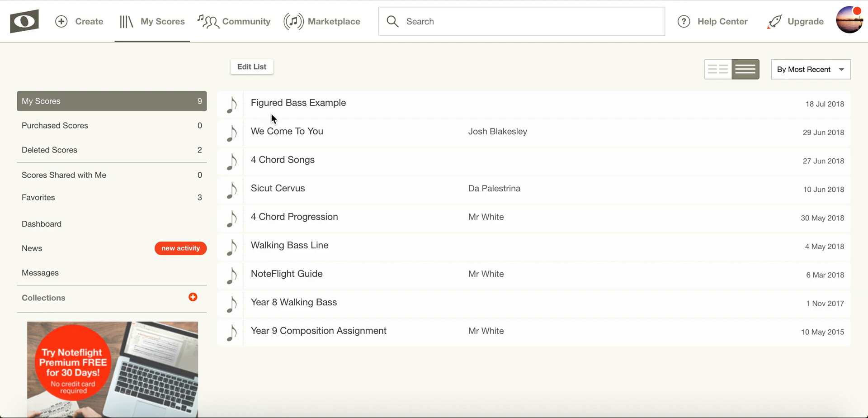
pyautogui.moveTo(310, 69)
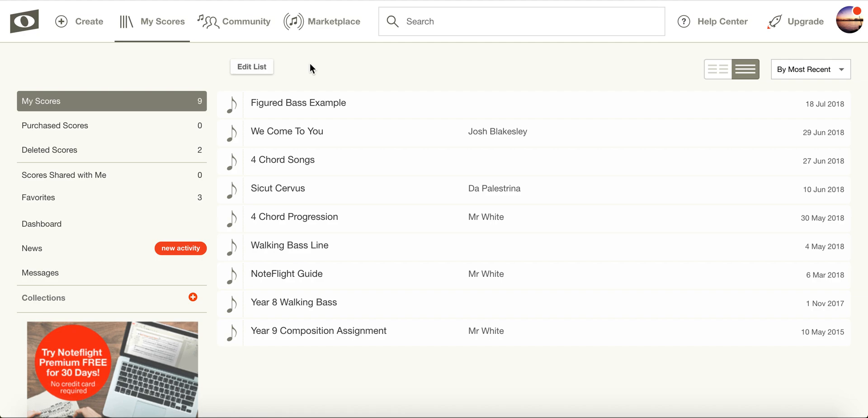
pyautogui.moveTo(64, 27)
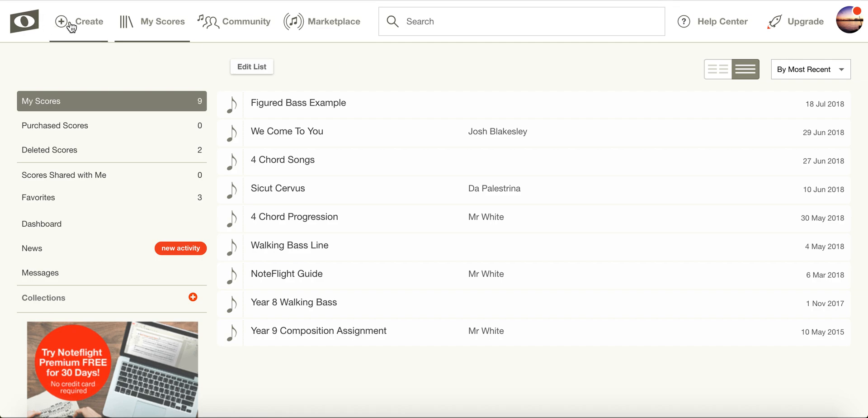
# Create a new score from a blank score sheet with four empty 4/4 bars.
pyautogui.click(80, 21)
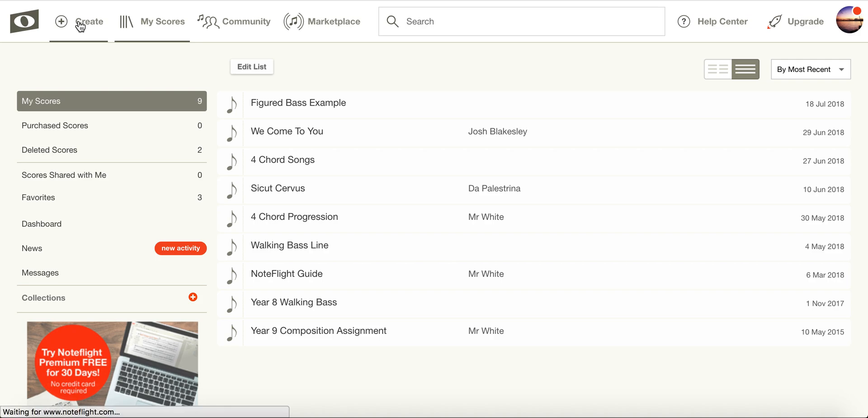
pyautogui.click(90, 21)
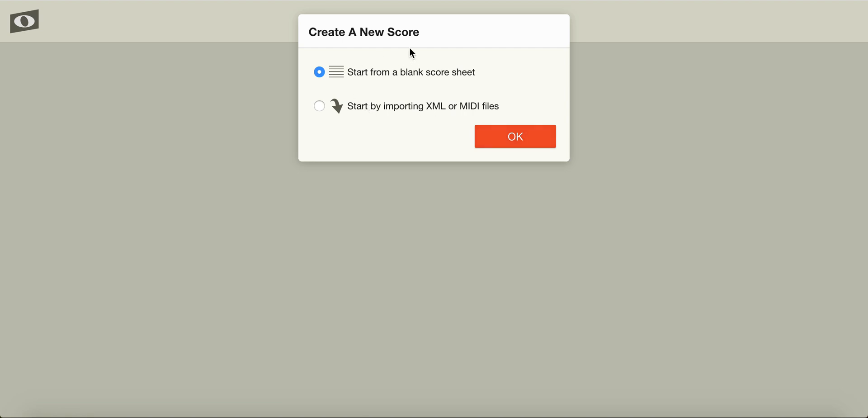
pyautogui.moveTo(393, 94)
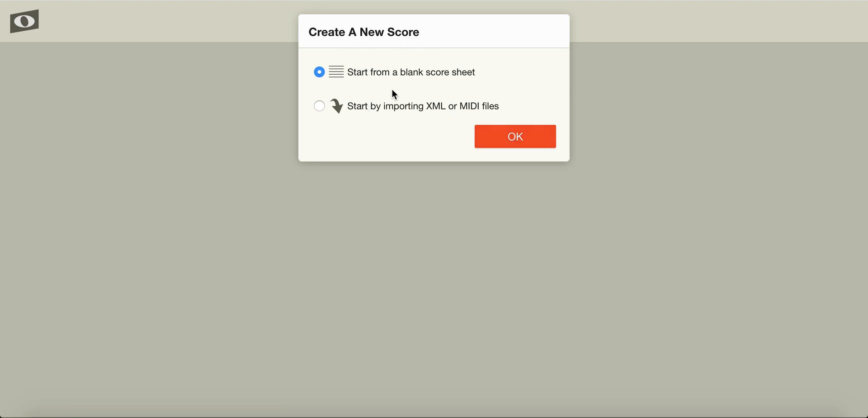
pyautogui.moveTo(395, 119)
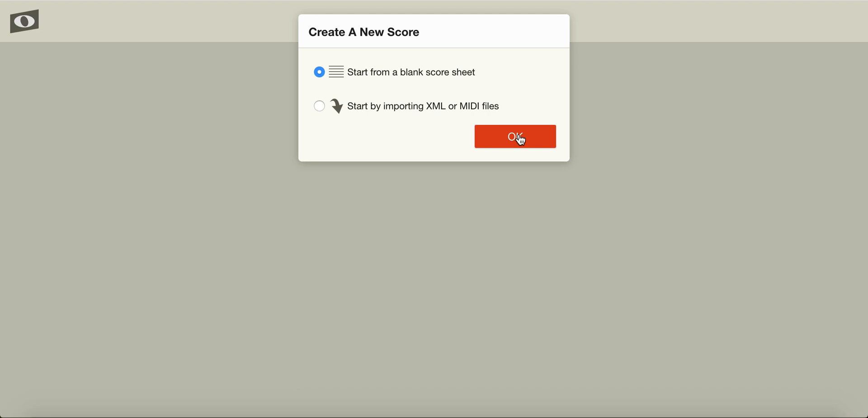
pyautogui.click(515, 136)
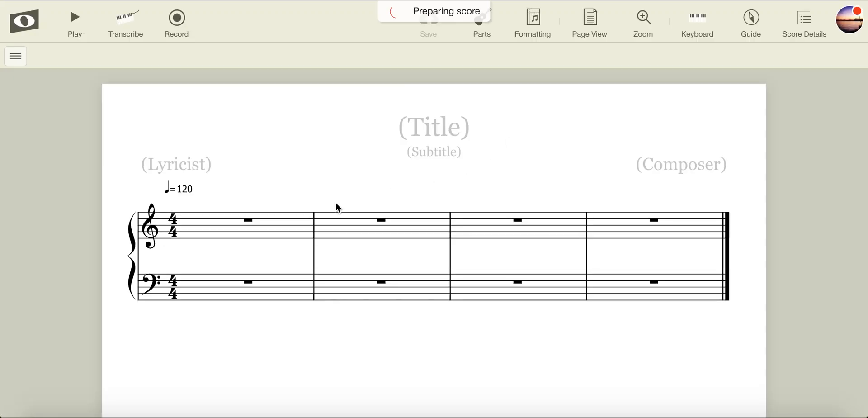
pyautogui.moveTo(387, 164)
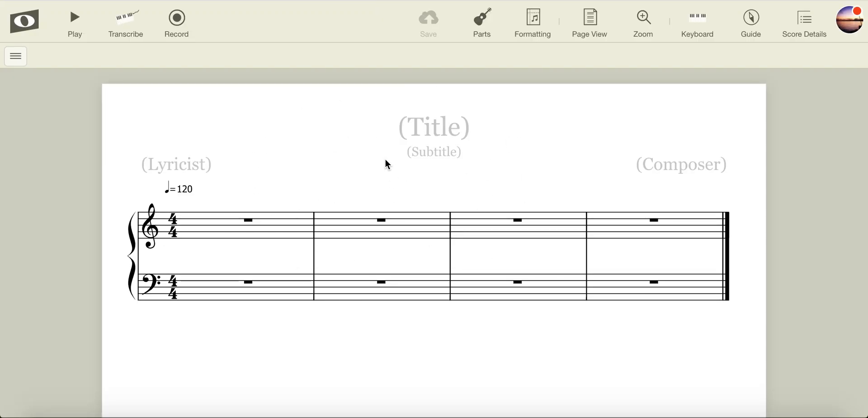
pyautogui.moveTo(527, 102)
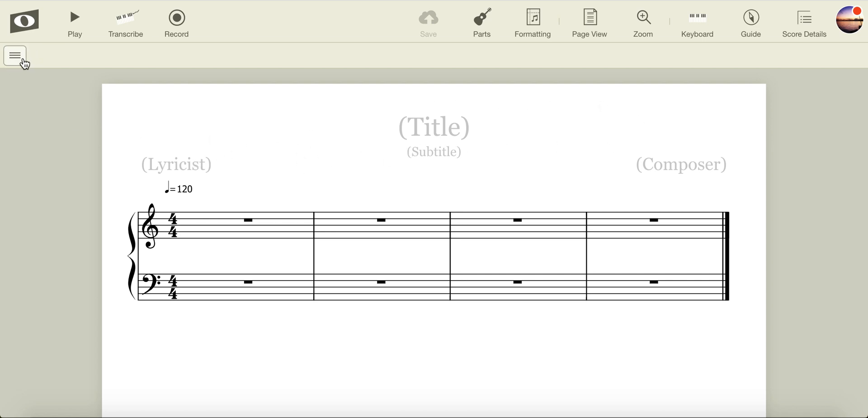
pyautogui.moveTo(341, 62)
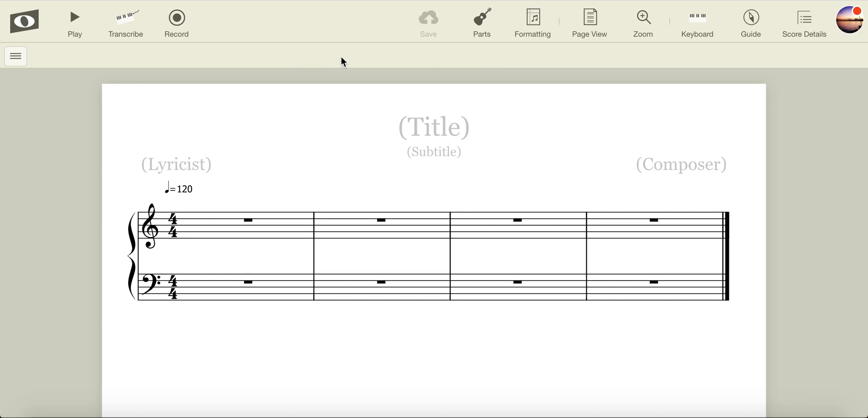
pyautogui.moveTo(543, 323)
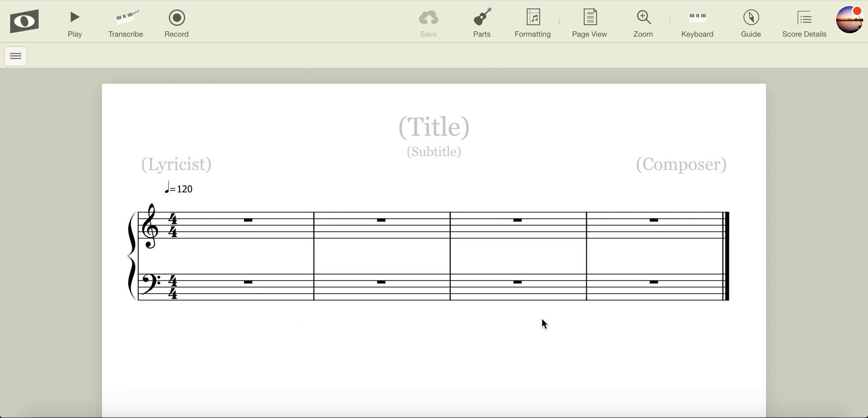
pyautogui.moveTo(394, 313)
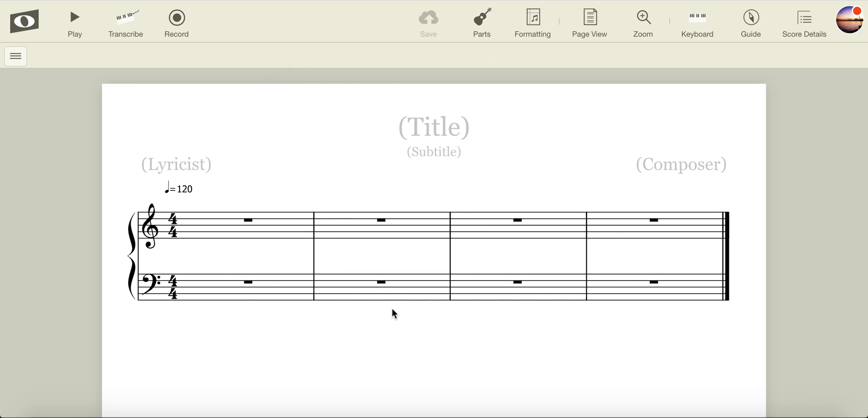
pyautogui.moveTo(400, 230)
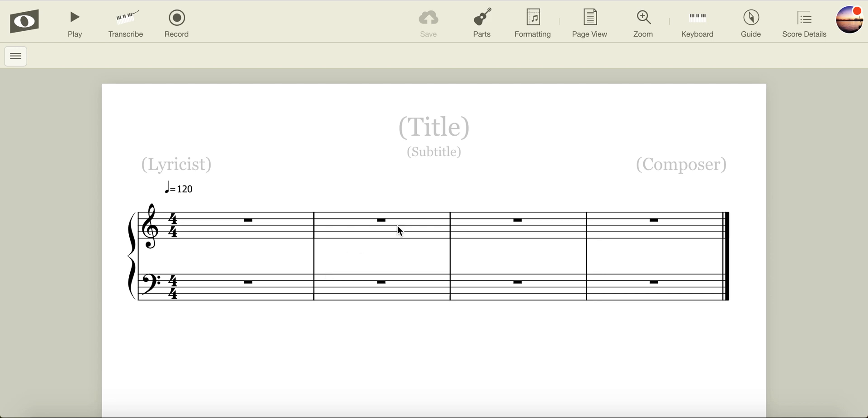
pyautogui.moveTo(373, 218)
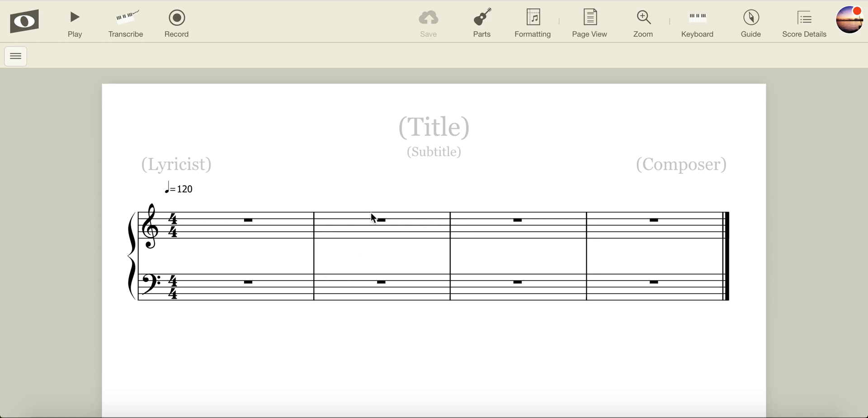
pyautogui.moveTo(14, 56)
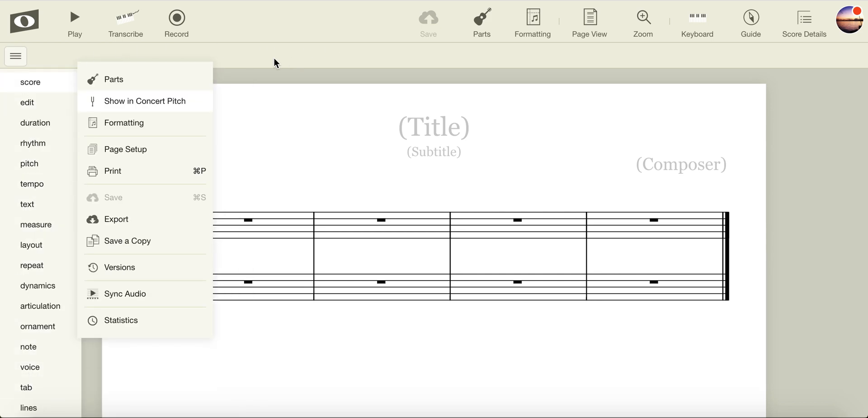
# Add the duration, pitch and measure toolbars from the hamburger menu.
pyautogui.click(27, 102)
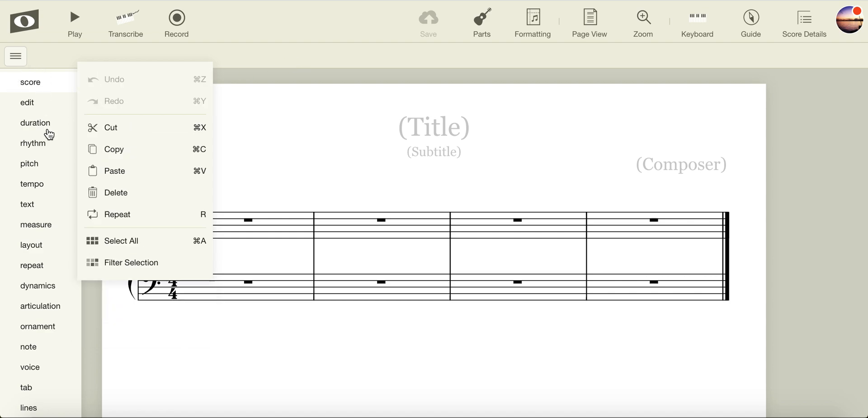
pyautogui.click(35, 123)
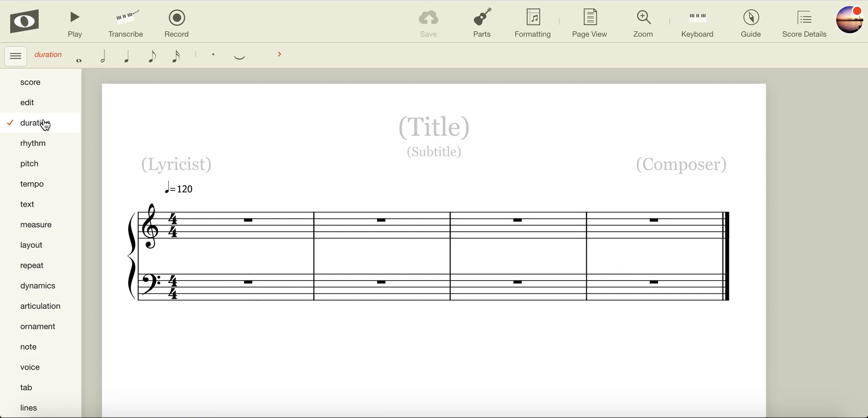
pyautogui.click(28, 163)
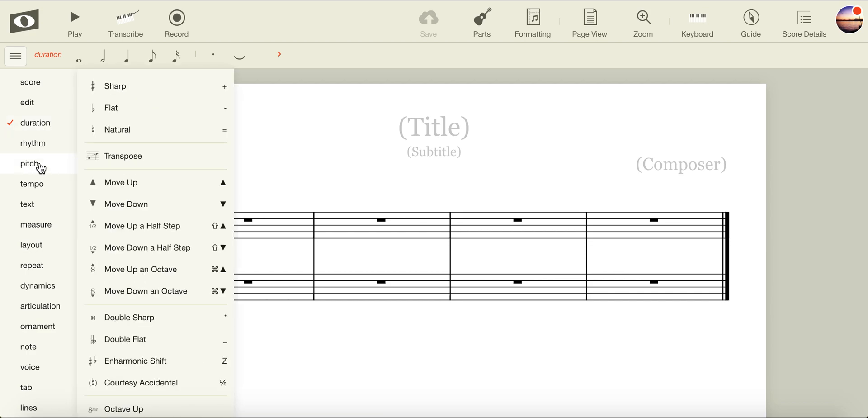
pyautogui.click(36, 224)
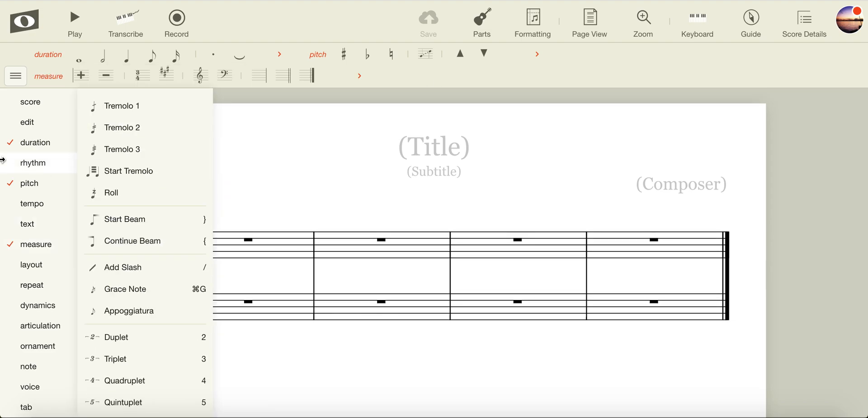
pyautogui.click(26, 224)
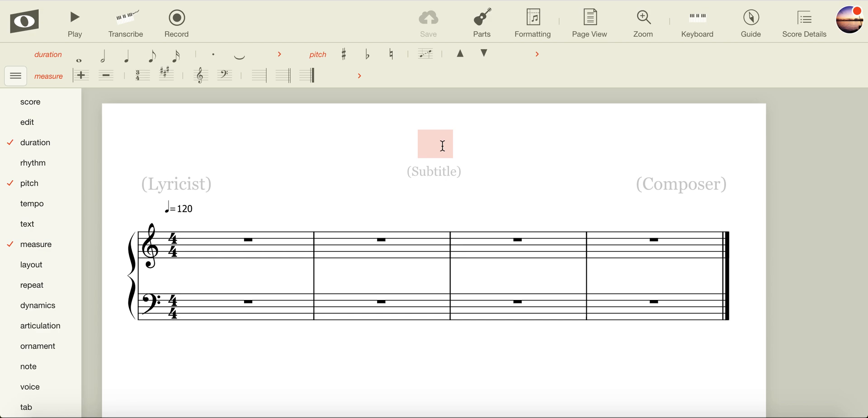
# Type 'NoteFlight Tutorial' as the title and 'Mr White' as the composer.
pyautogui.write('Note')
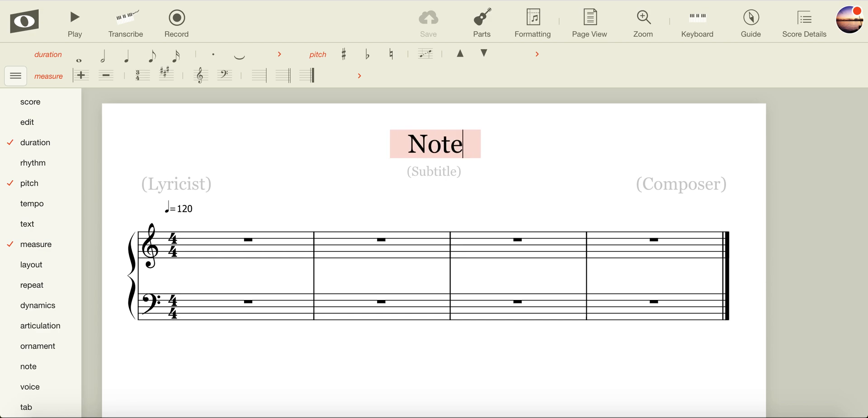
pyautogui.write('Flight Tutorial')
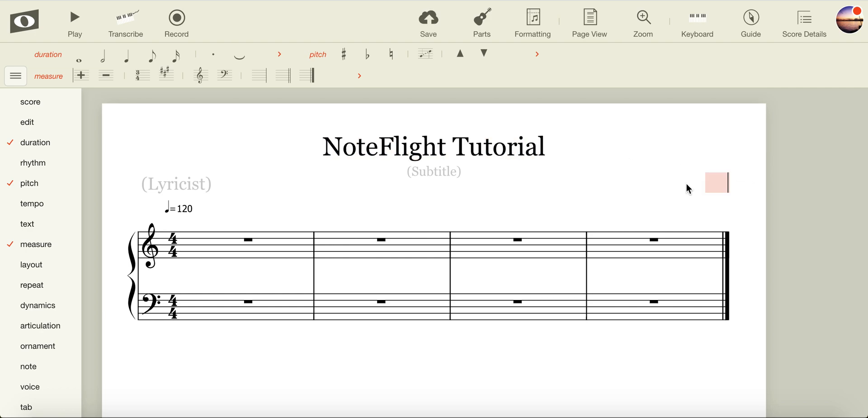
pyautogui.write('Mr W')
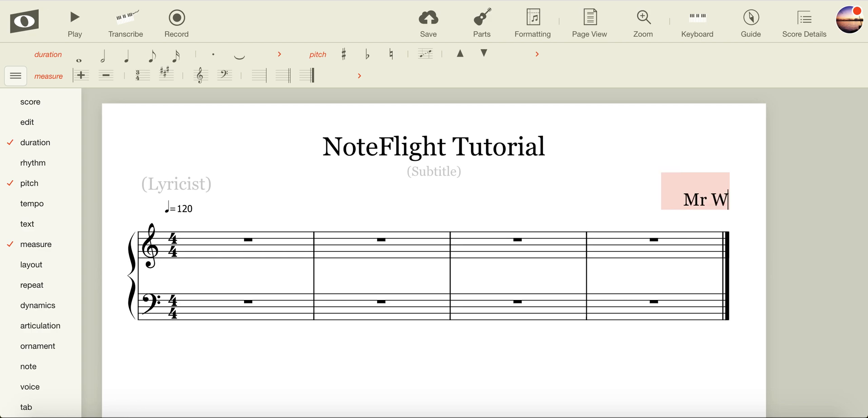
pyautogui.write('hite')
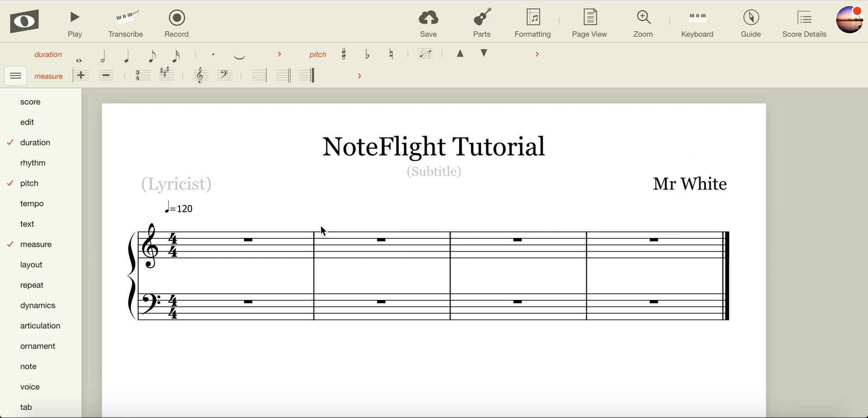
pyautogui.moveTo(405, 188)
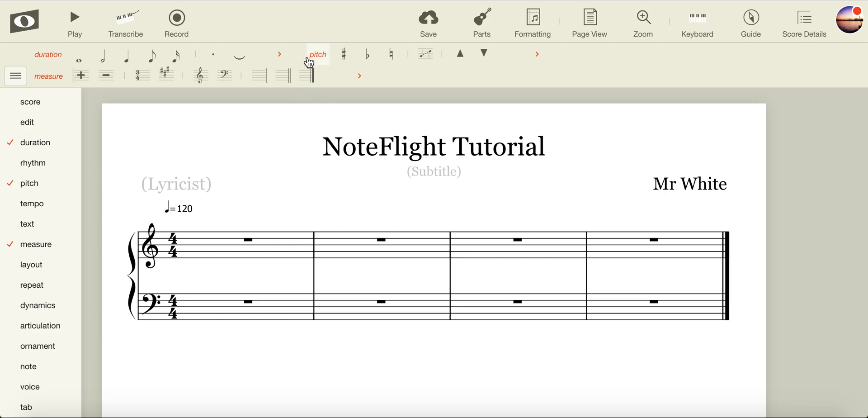
# Open and close the hamburger menu to hide the palette category sidebar.
pyautogui.click(15, 76)
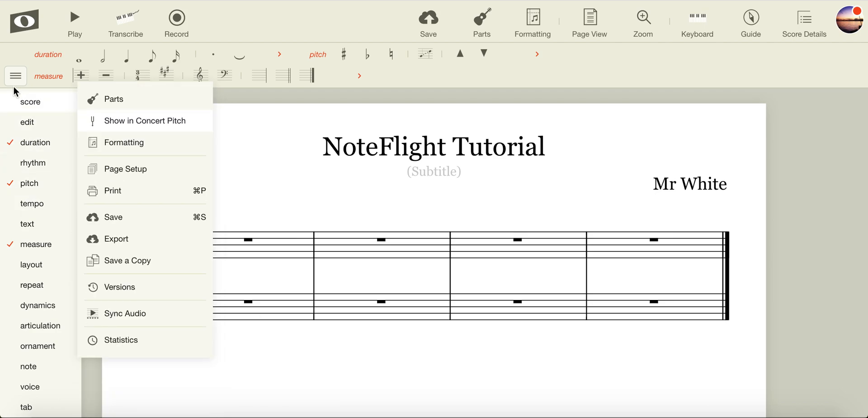
pyautogui.click(14, 76)
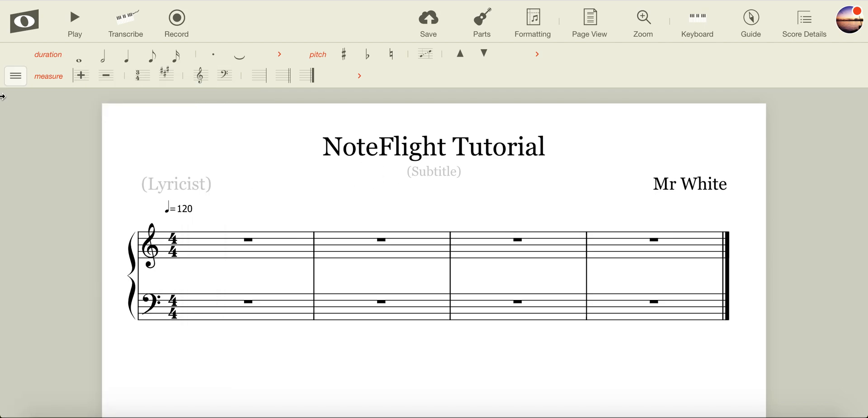
pyautogui.click(15, 75)
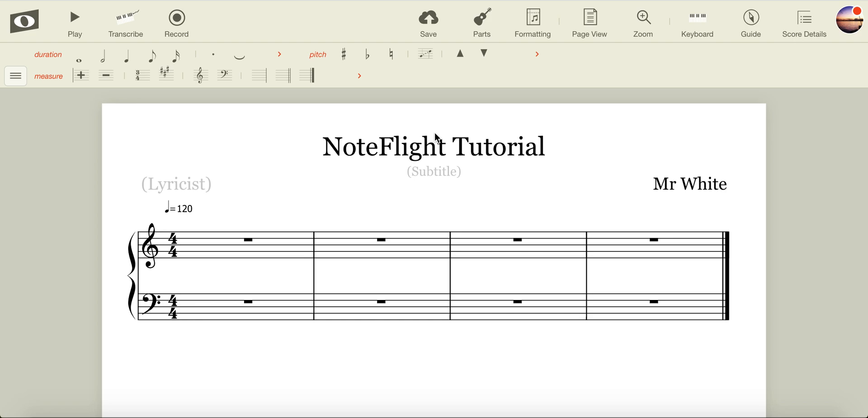
pyautogui.moveTo(308, 200)
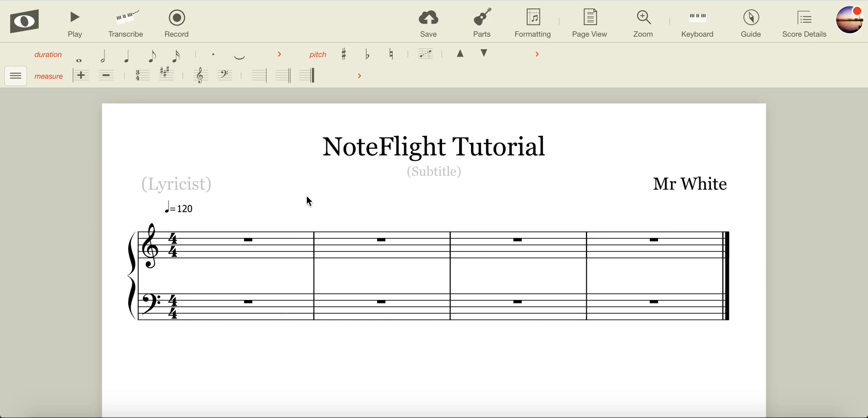
pyautogui.moveTo(228, 232)
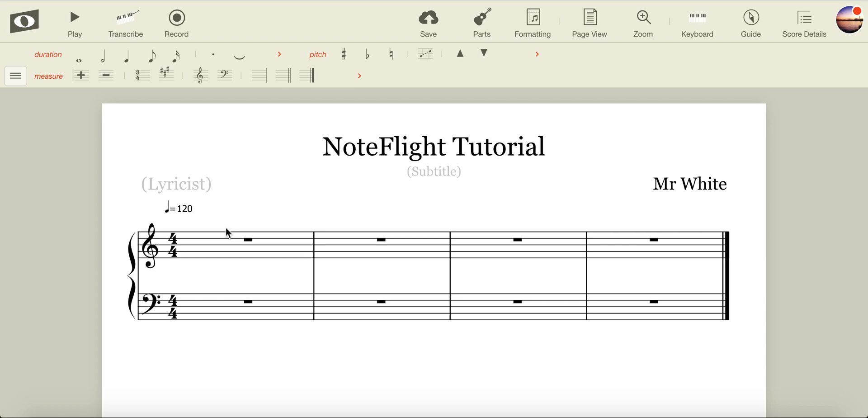
# Enter a quarter-note triad at the start of bar 1 and begin the beat-two chord.
pyautogui.click(249, 243)
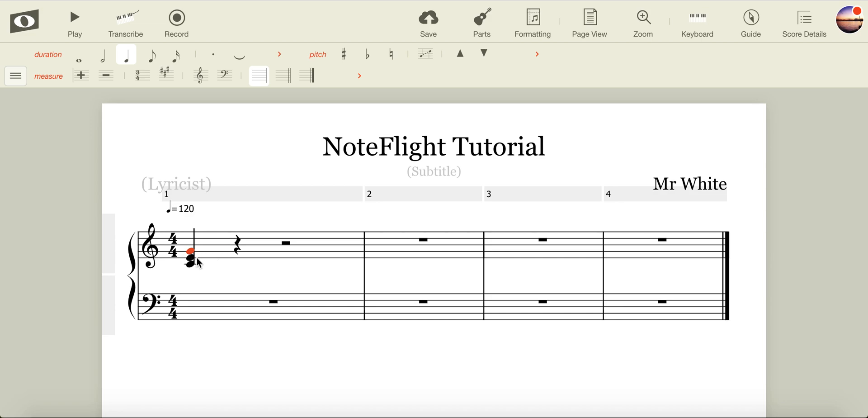
pyautogui.moveTo(238, 270)
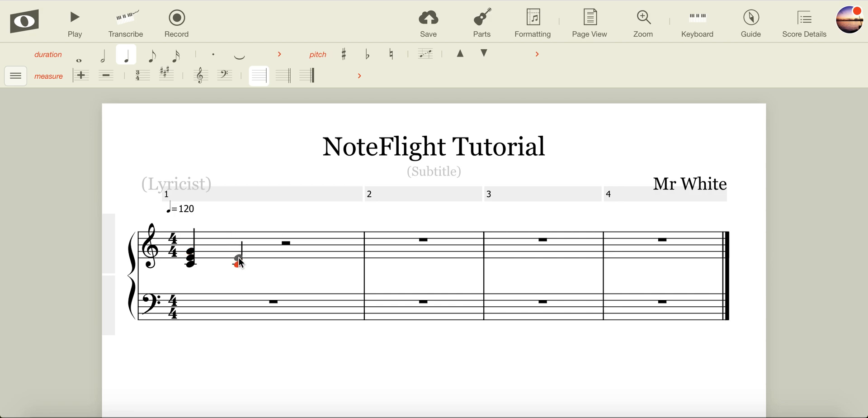
pyautogui.click(239, 260)
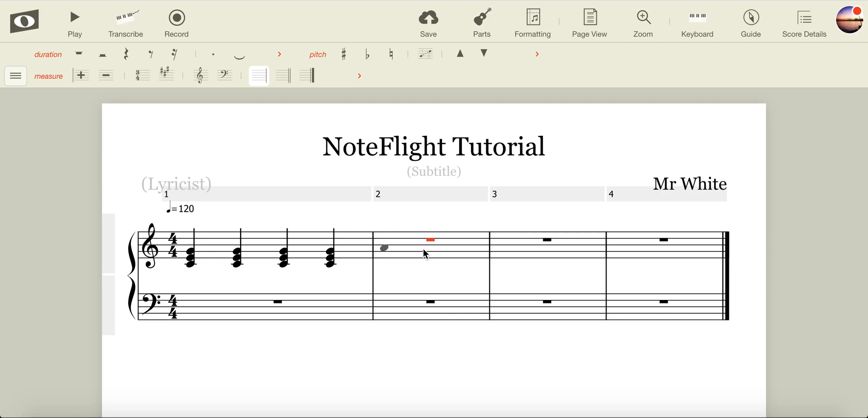
# Repeat the triad on beats 2, 3 and 4 of bar 1, then start the bar 2 melody.
pyautogui.click(125, 54)
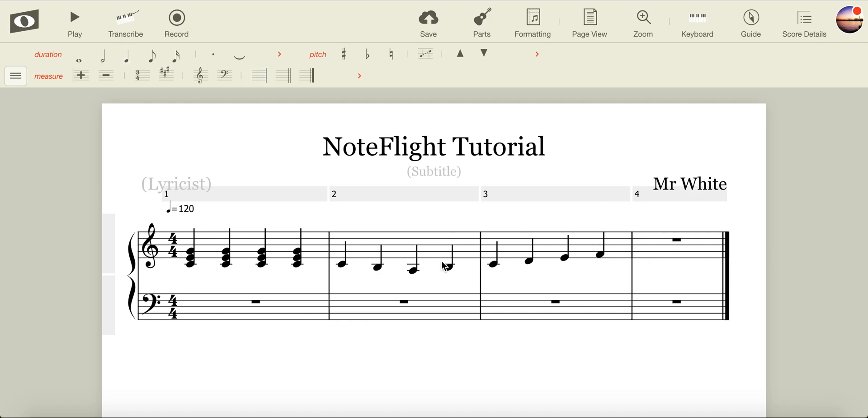
pyautogui.moveTo(470, 241)
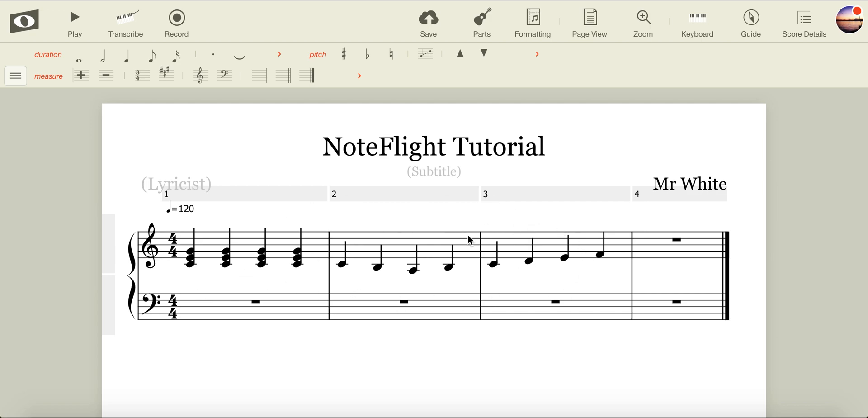
pyautogui.moveTo(526, 269)
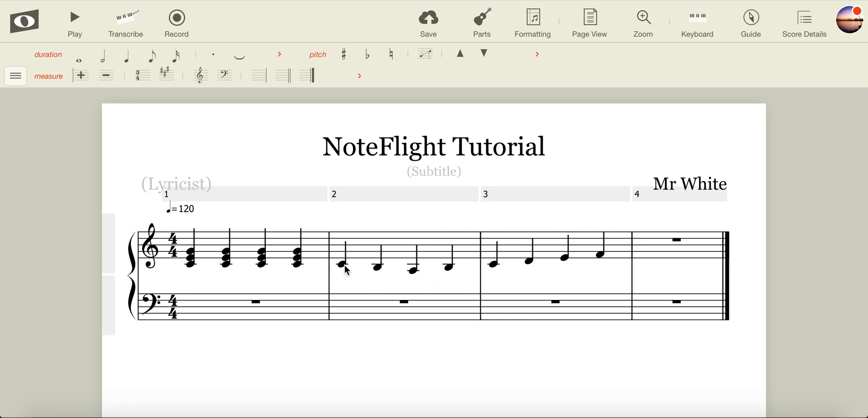
# Change bar 2's first note to an eighth note and continue entering eighth notes.
pyautogui.click(342, 265)
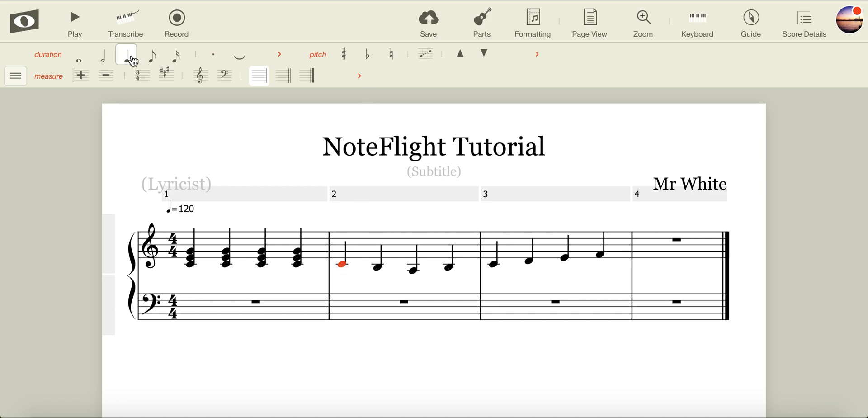
pyautogui.moveTo(150, 54)
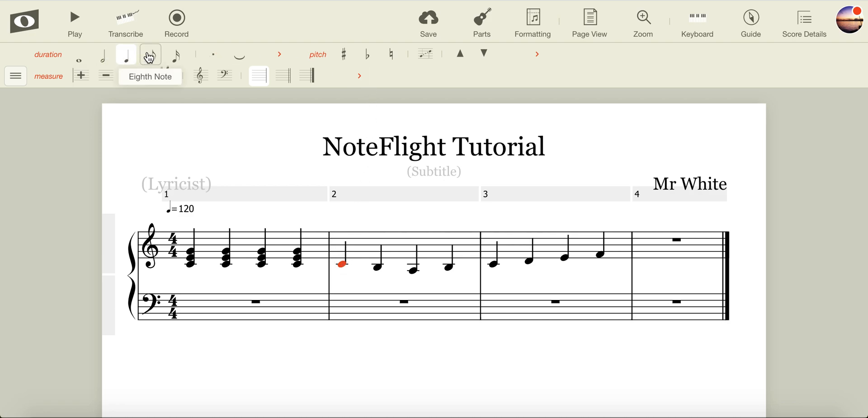
pyautogui.click(150, 54)
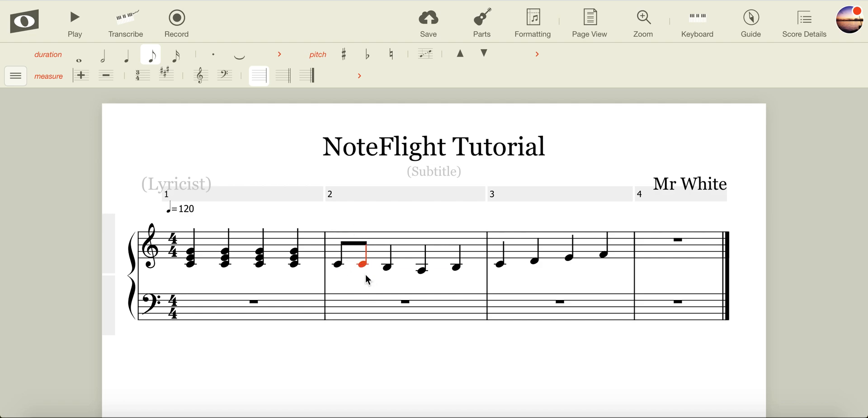
pyautogui.moveTo(370, 225)
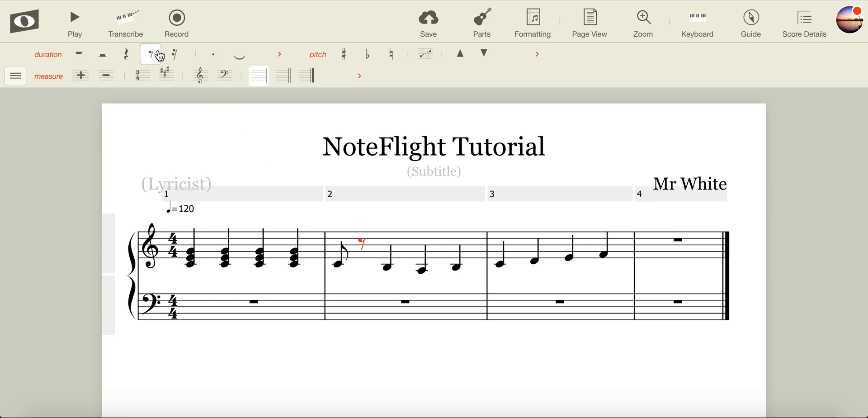
pyautogui.click(363, 268)
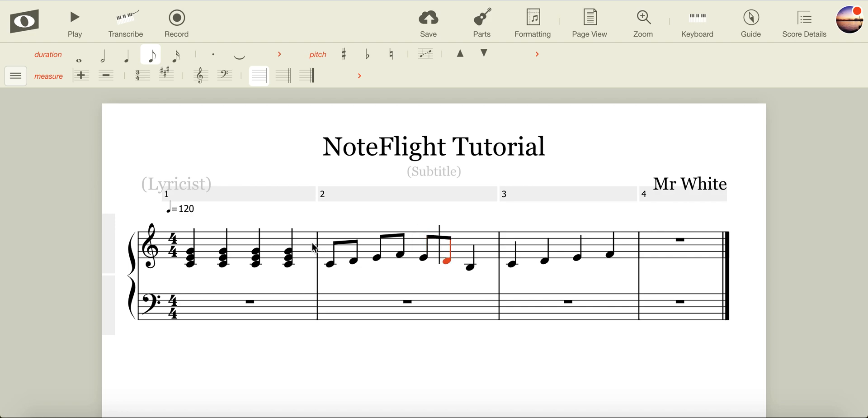
pyautogui.moveTo(334, 269)
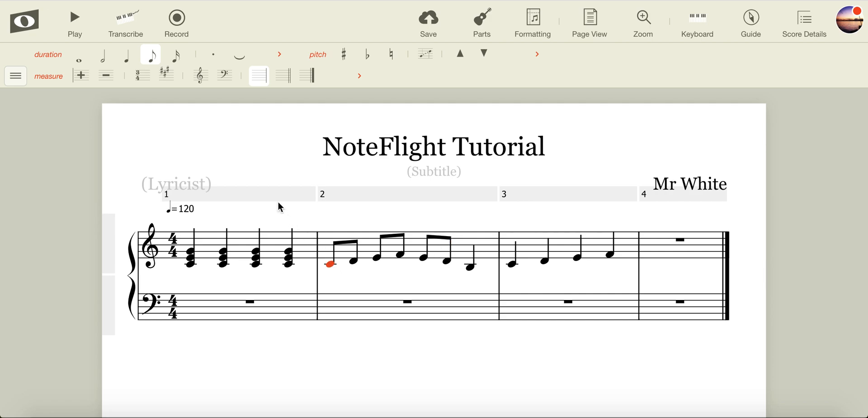
pyautogui.moveTo(166, 76)
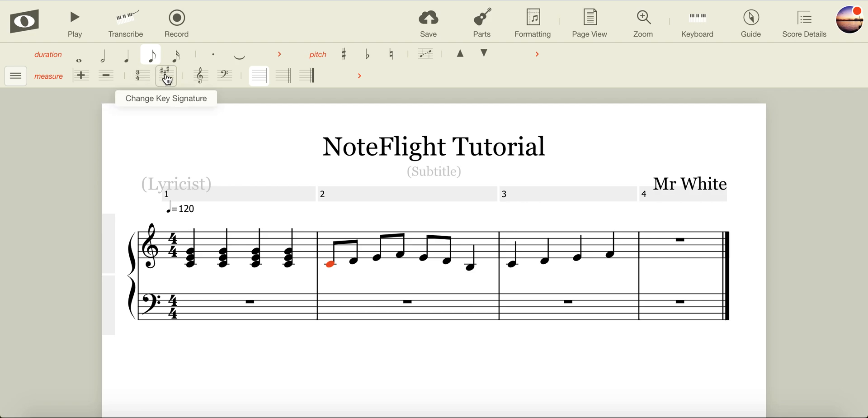
pyautogui.moveTo(344, 54)
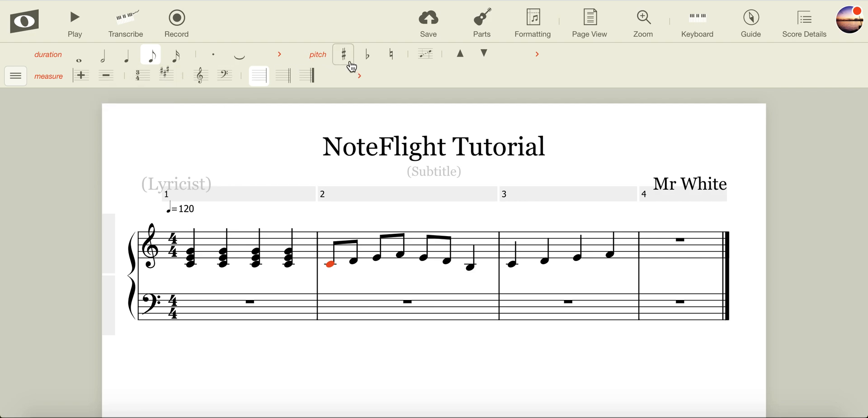
pyautogui.moveTo(343, 54)
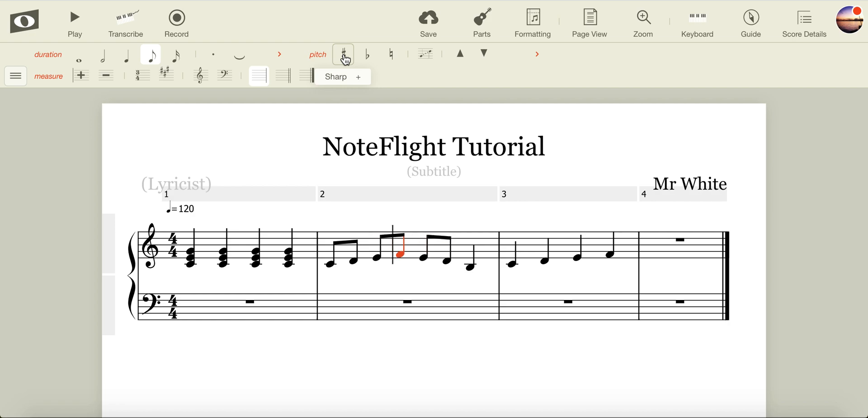
# Make the fourth eighth note of bar 2 an F sharp.
pyautogui.click(343, 54)
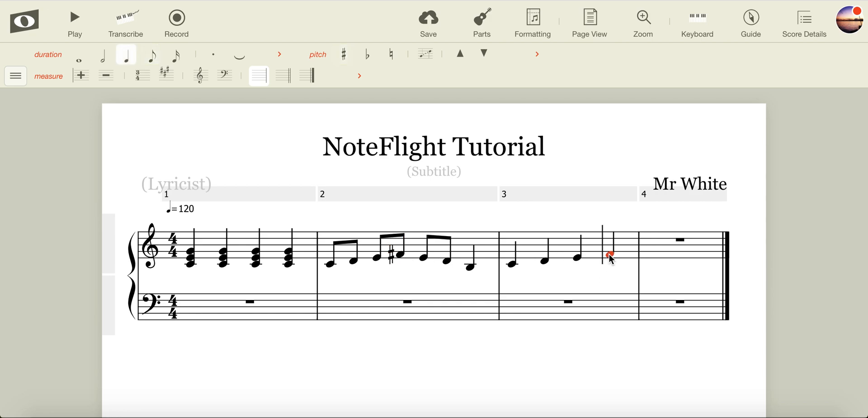
pyautogui.click(343, 53)
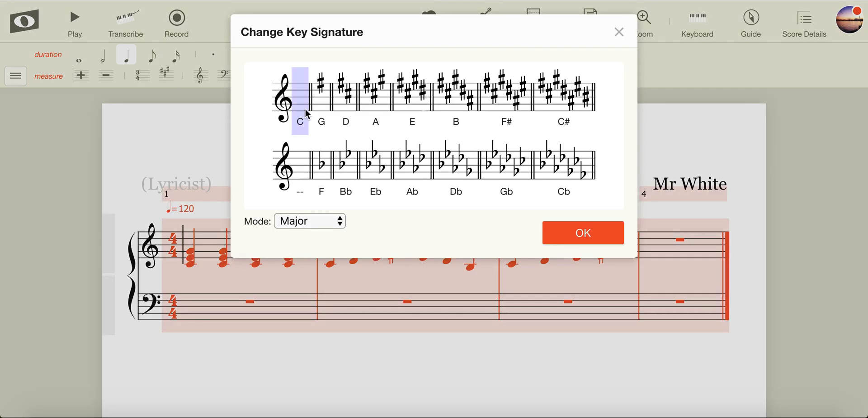
# Choose G in Major mode in the Change Key Signature dialog and confirm.
pyautogui.click(582, 232)
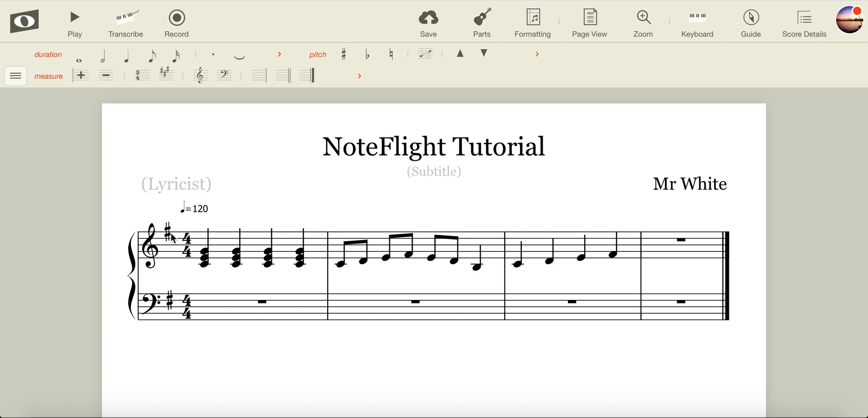
pyautogui.moveTo(163, 222)
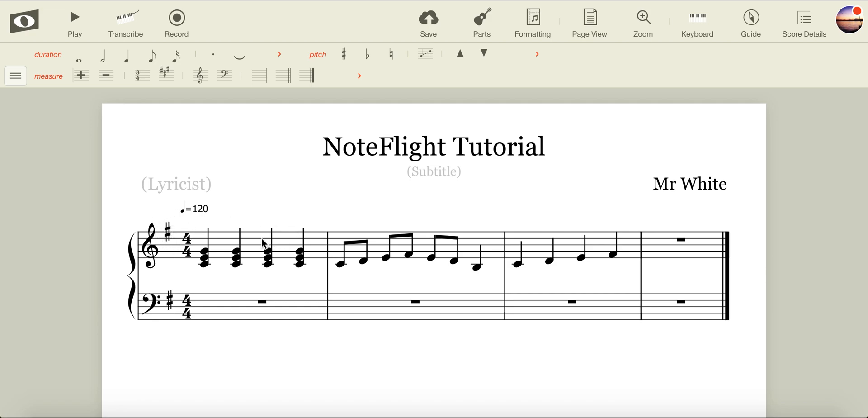
pyautogui.moveTo(259, 243)
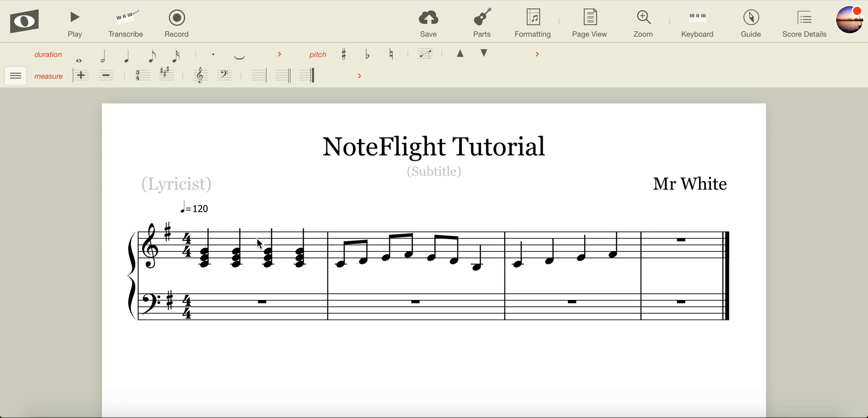
pyautogui.moveTo(443, 264)
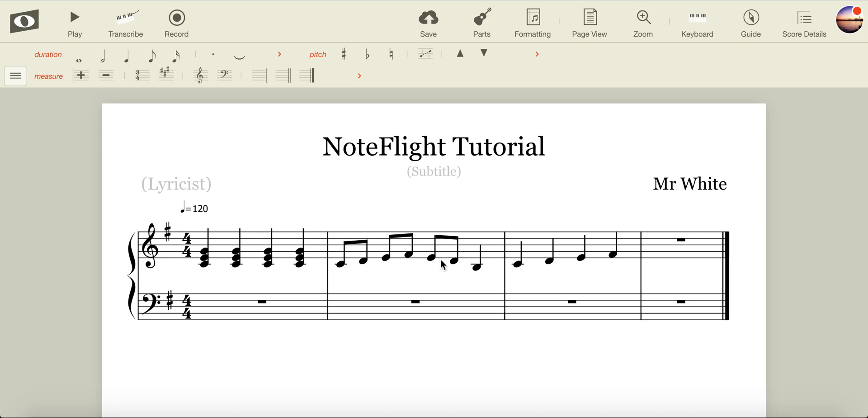
pyautogui.moveTo(469, 248)
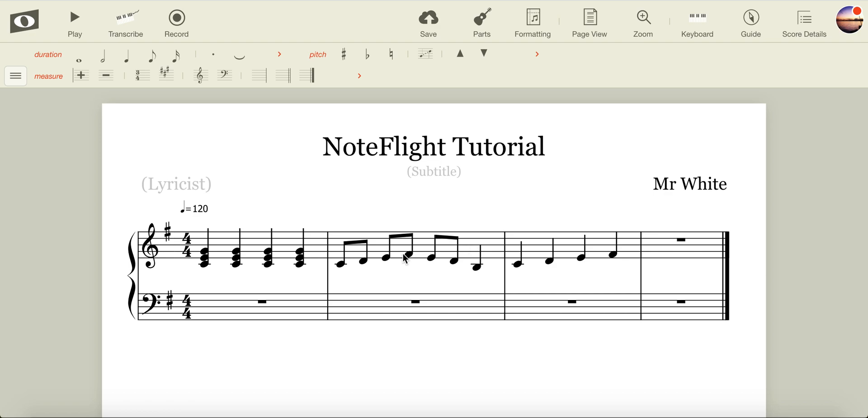
pyautogui.moveTo(403, 259)
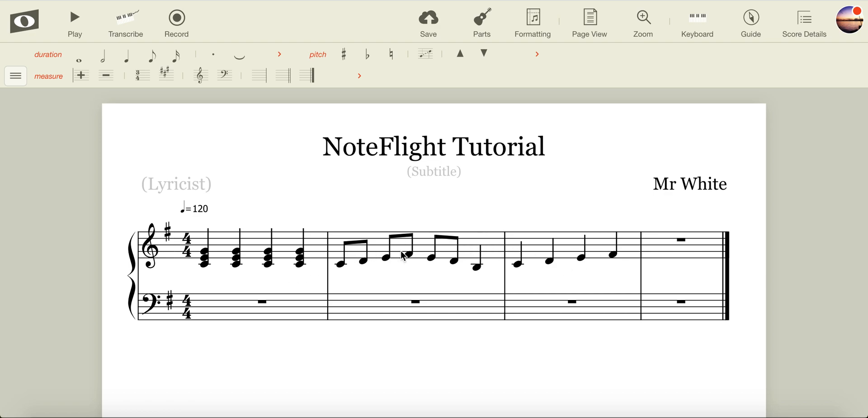
pyautogui.moveTo(200, 272)
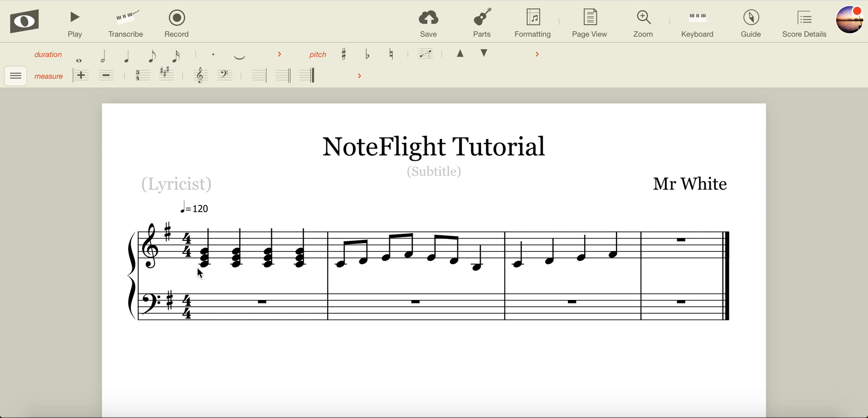
pyautogui.moveTo(222, 247)
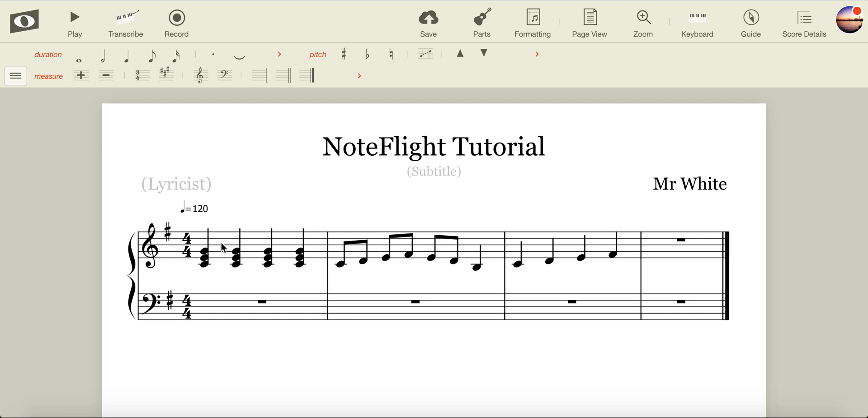
pyautogui.click(205, 254)
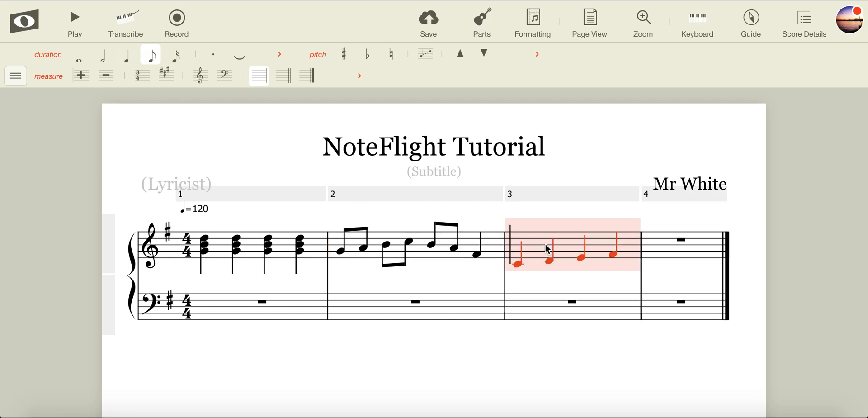
# Raise bars 1–2 a fifth, then select bar 3's notes to raise them one step.
pyautogui.click(126, 55)
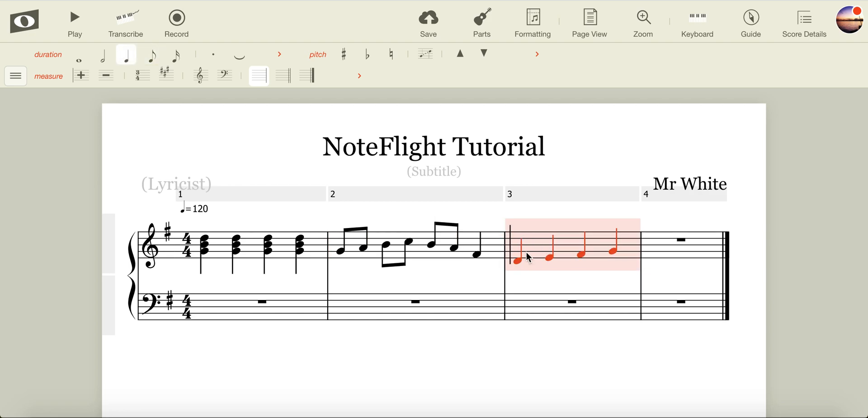
pyautogui.moveTo(532, 269)
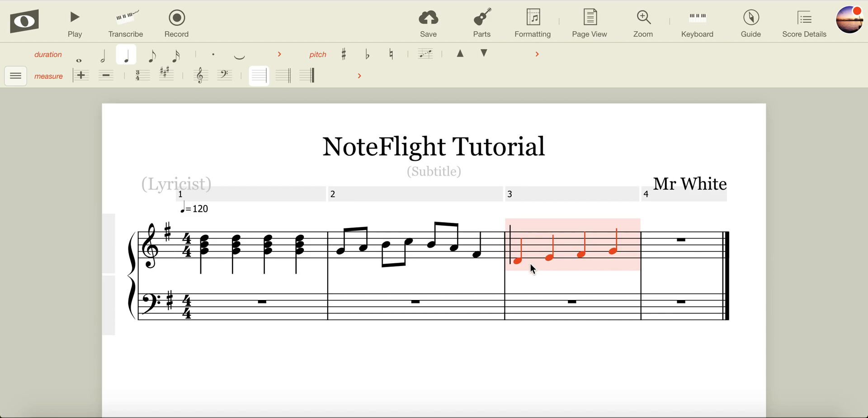
pyautogui.moveTo(430, 292)
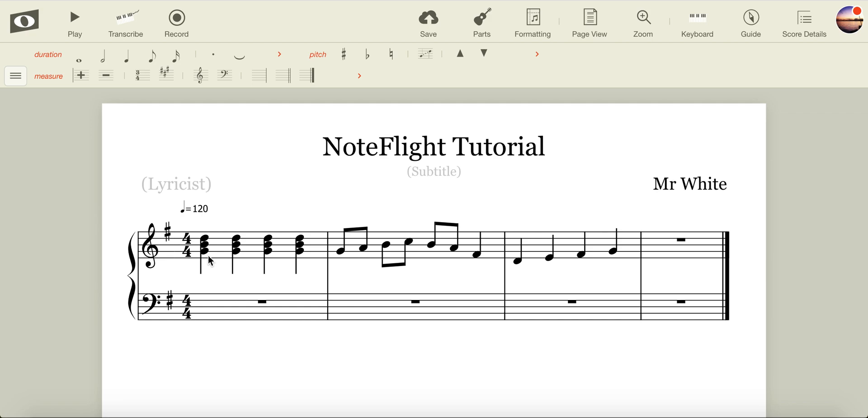
pyautogui.moveTo(135, 75)
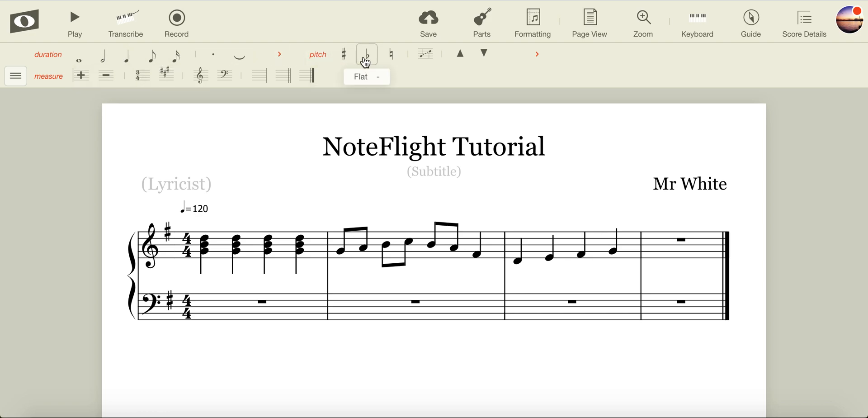
pyautogui.moveTo(166, 76)
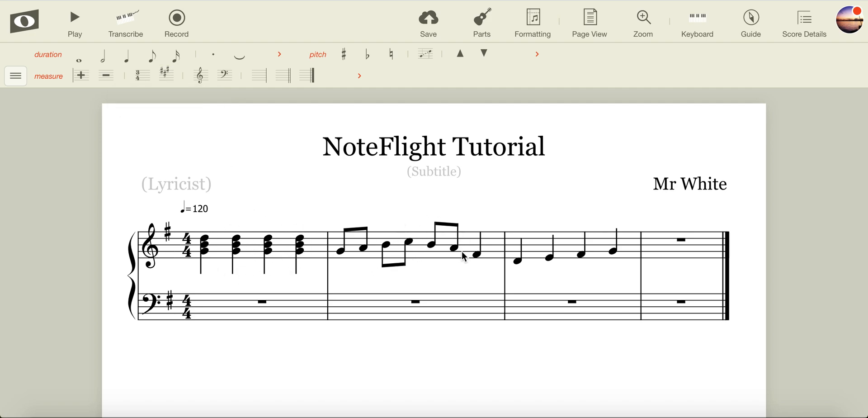
pyautogui.moveTo(537, 248)
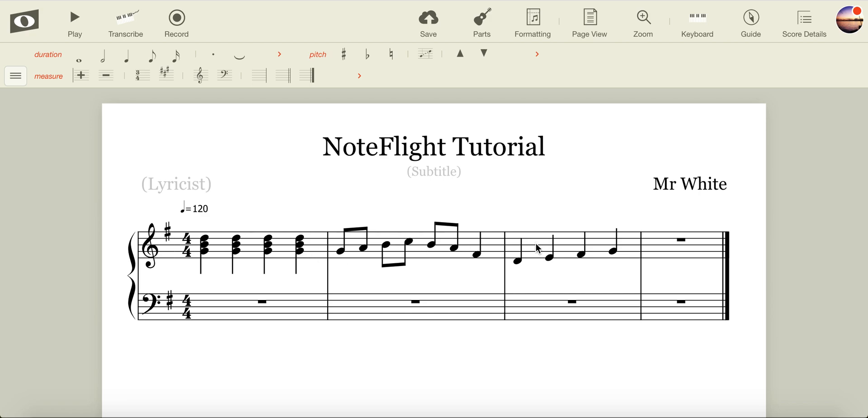